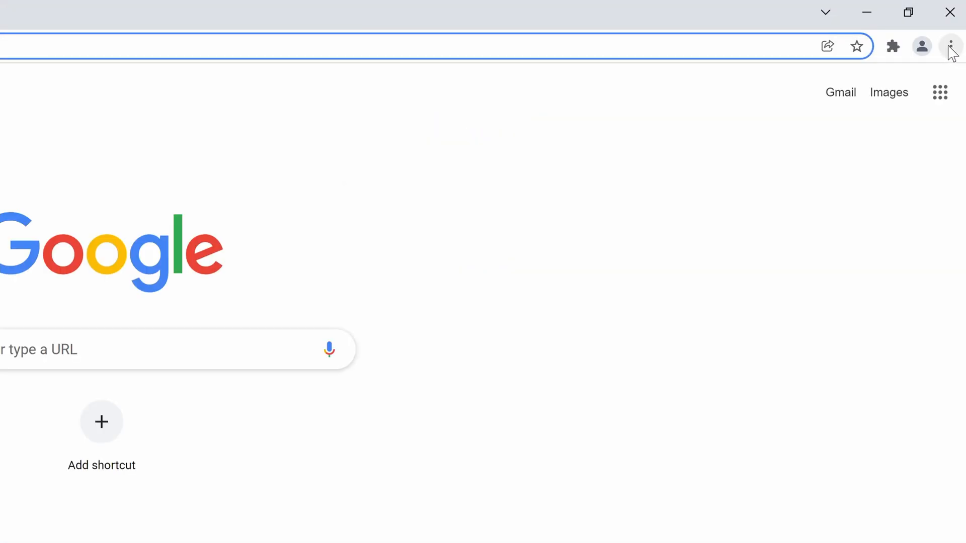
# Open Chrome Settings from the three-dot menu
pyautogui.click(950, 46)
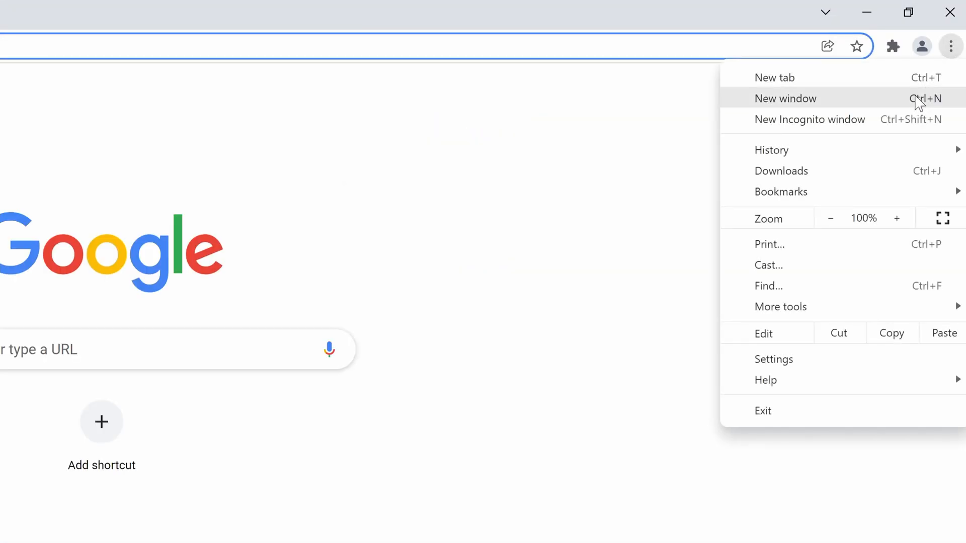
pyautogui.click(774, 359)
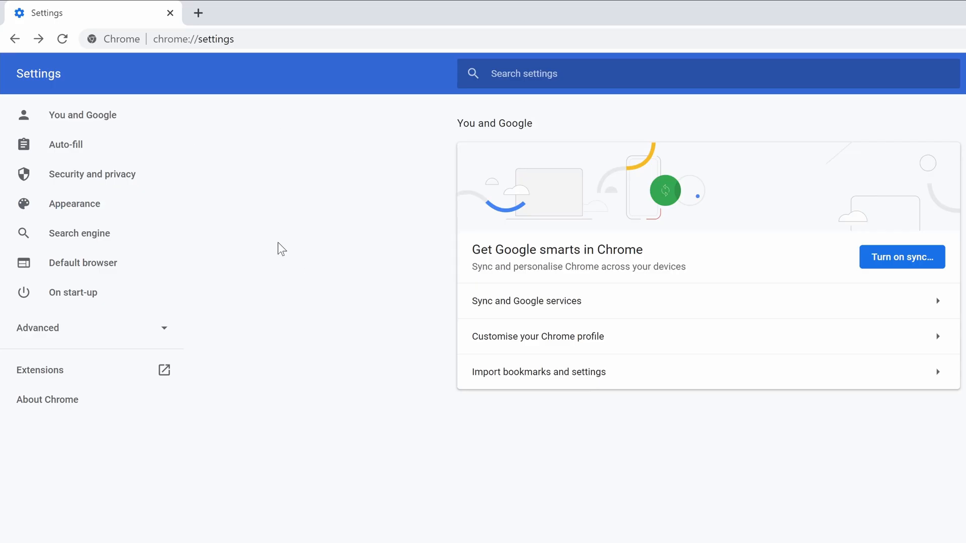
pyautogui.moveTo(77, 217)
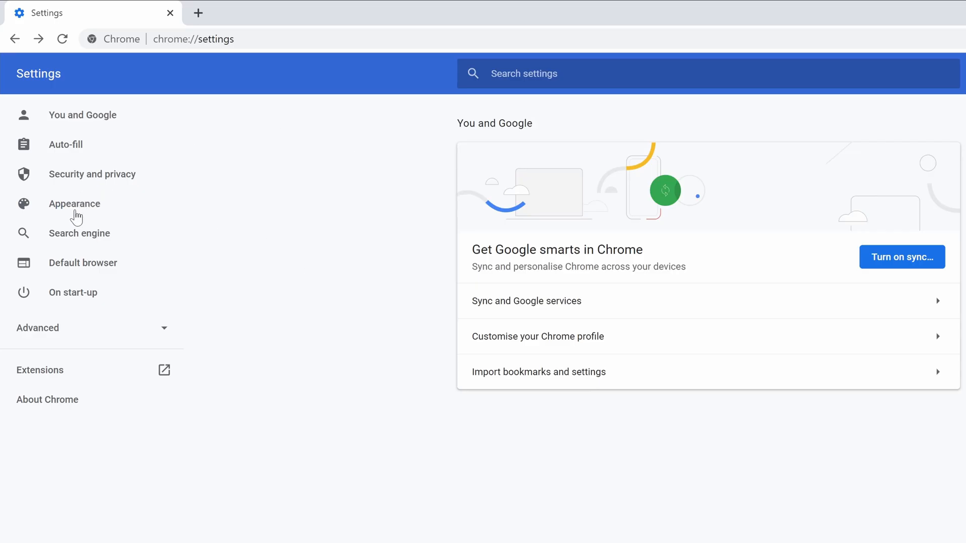
# In Appearance, enable Show Home button and set it to the New Tab page
pyautogui.click(74, 203)
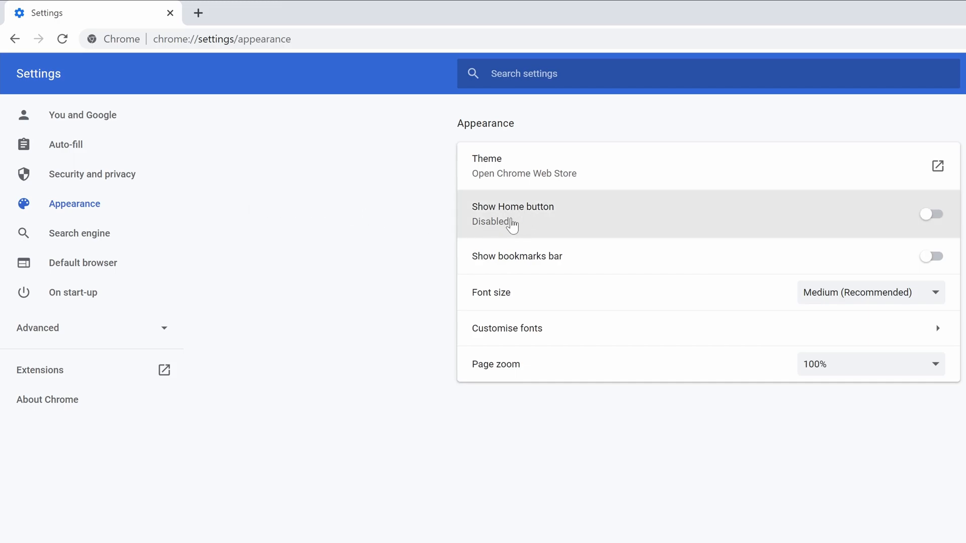
pyautogui.moveTo(881, 212)
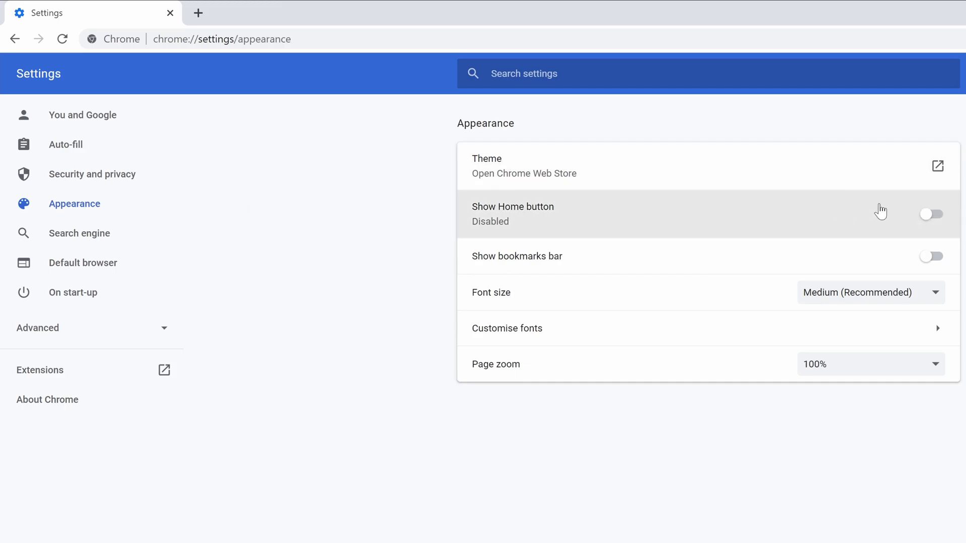
pyautogui.moveTo(851, 220)
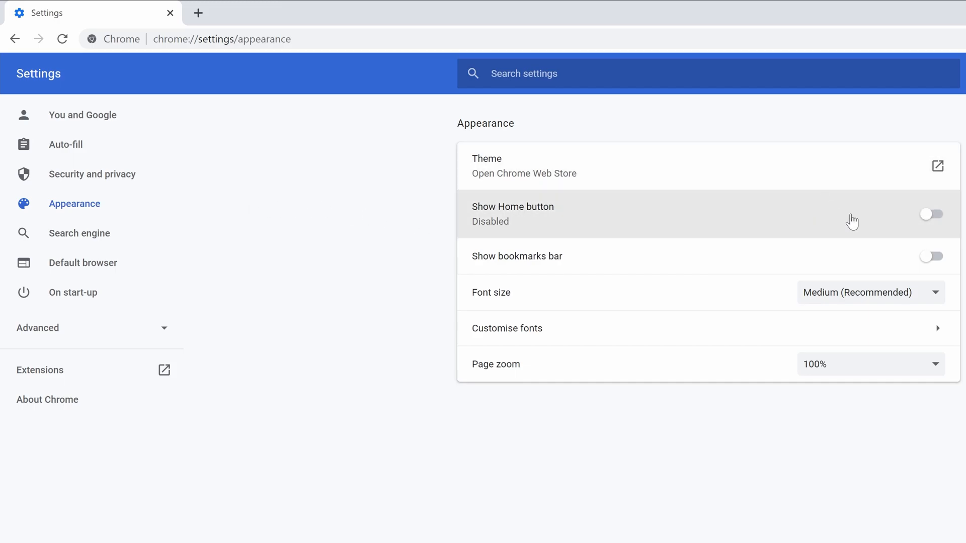
pyautogui.click(931, 214)
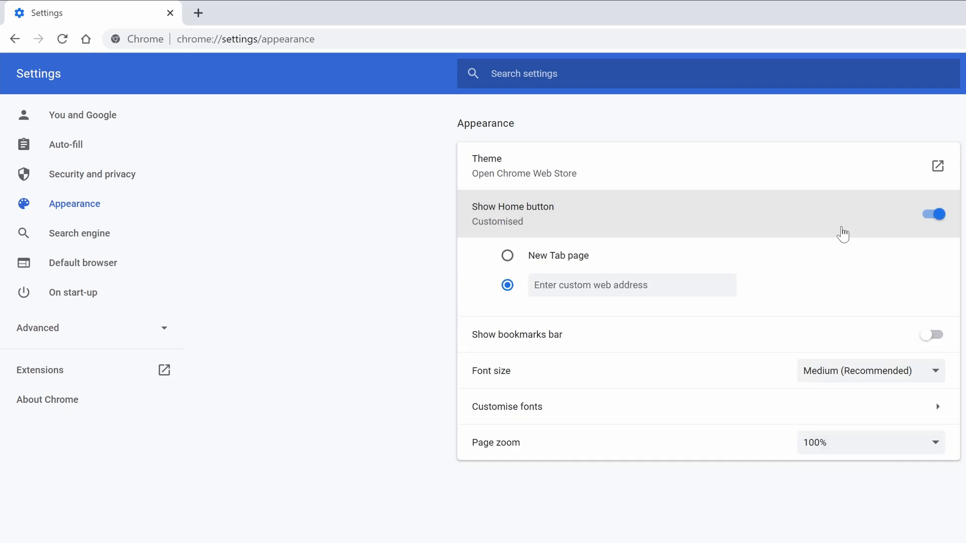
pyautogui.click(507, 255)
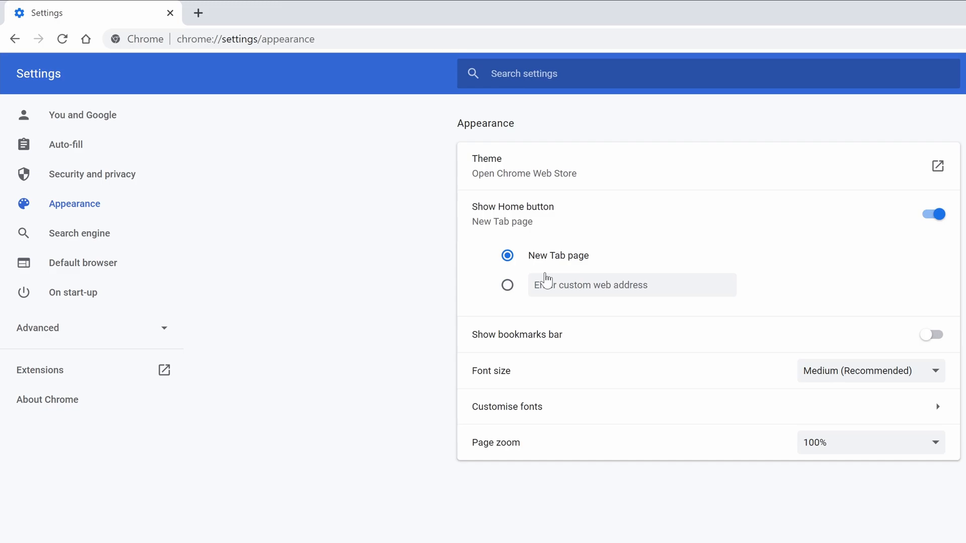
pyautogui.click(507, 285)
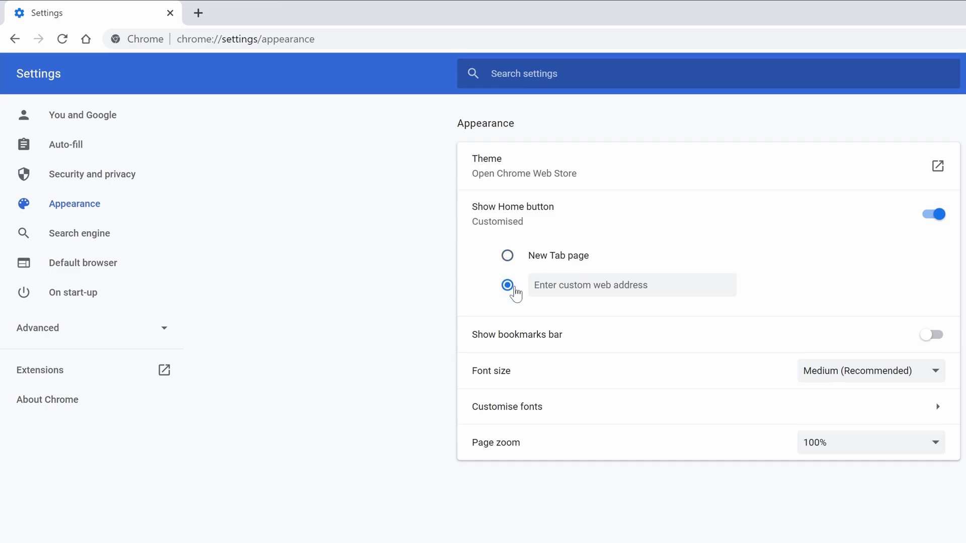
pyautogui.write('www.')
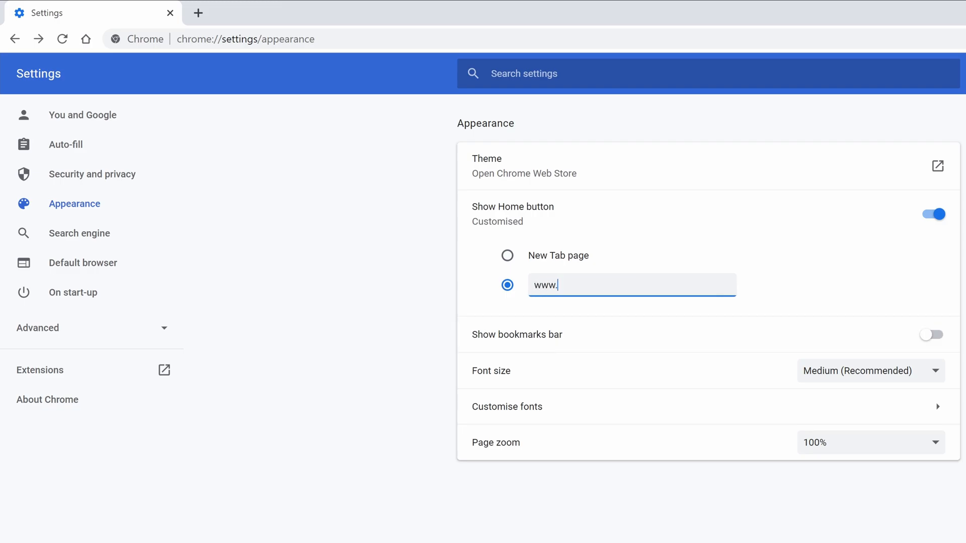
pyautogui.write('youtube.com/')
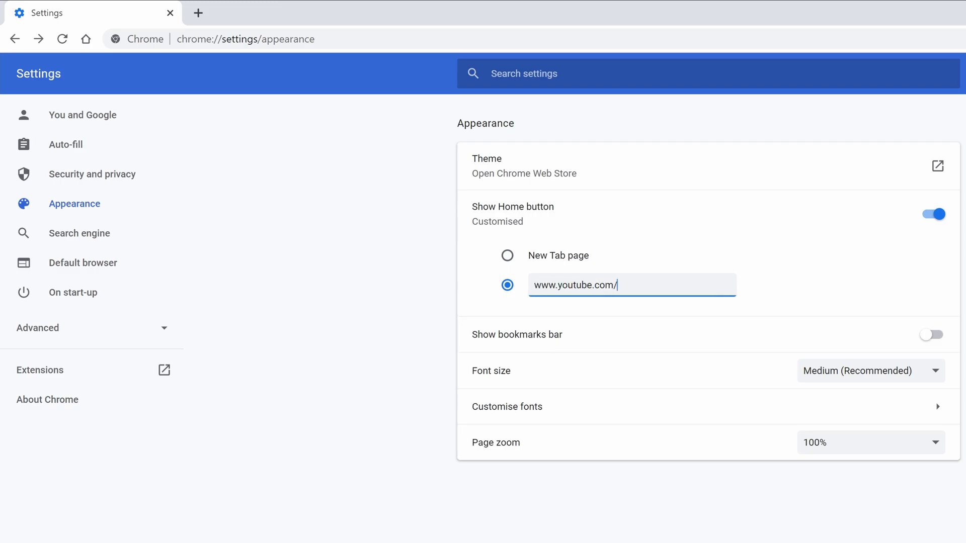
pyautogui.write('c/tropicaltech')
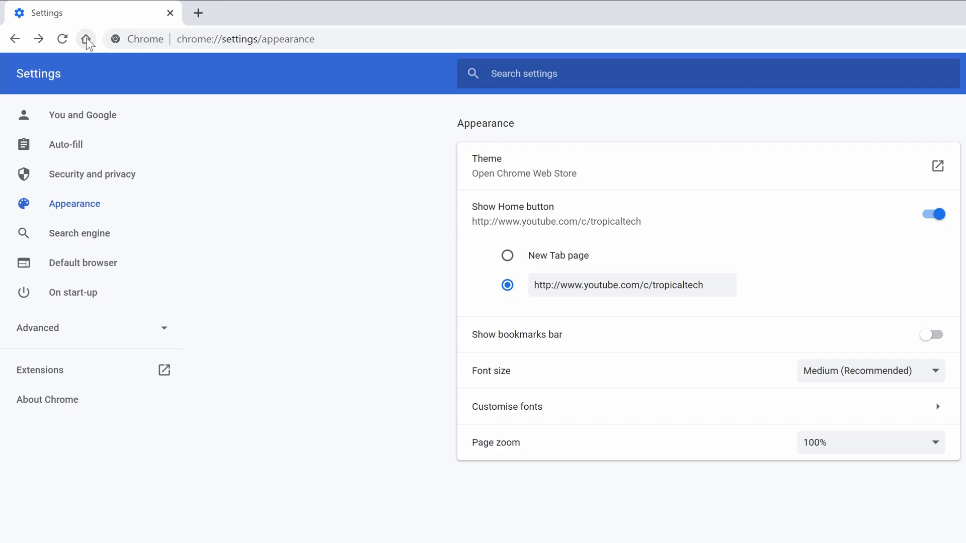
# Test the Home button, which loads the Tropical Tech YouTube channel page
pyautogui.click(86, 39)
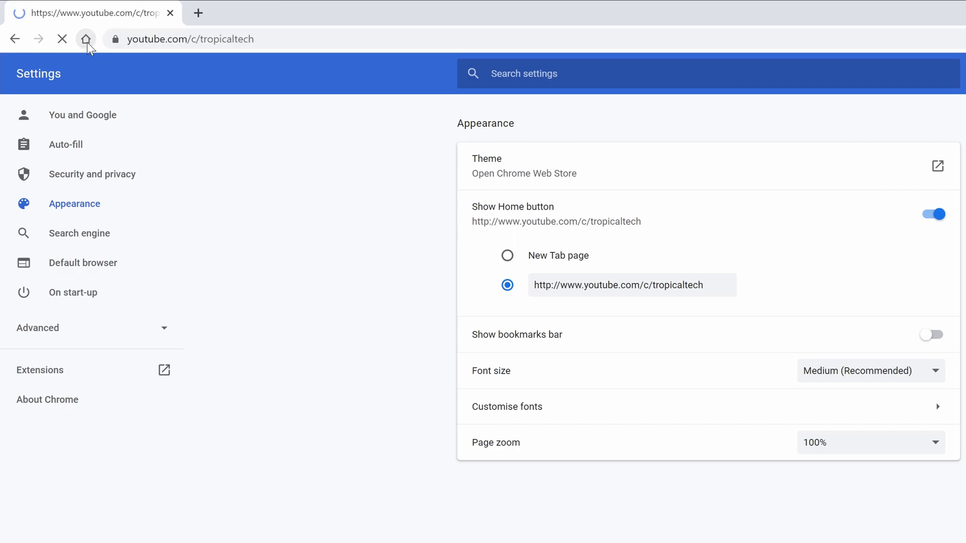
pyautogui.click(85, 39)
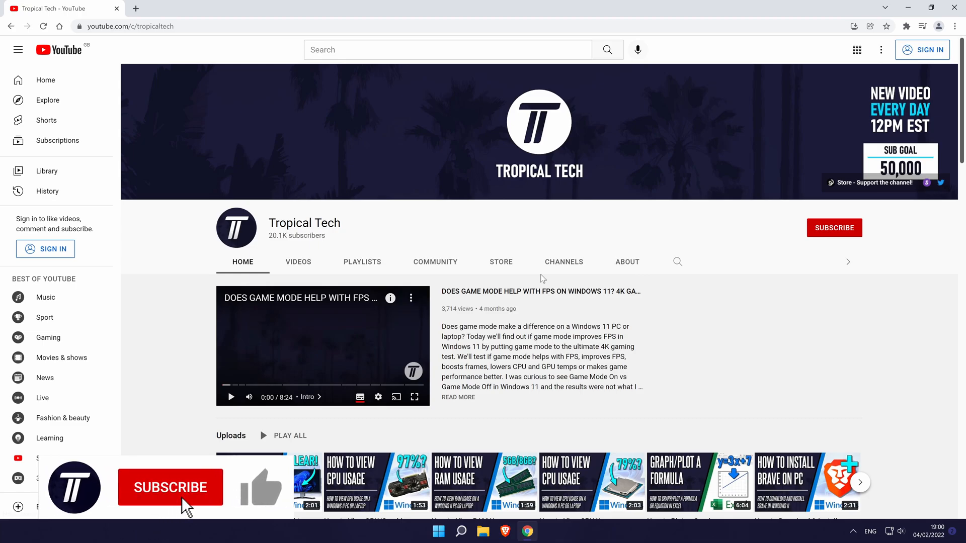
pyautogui.click(171, 487)
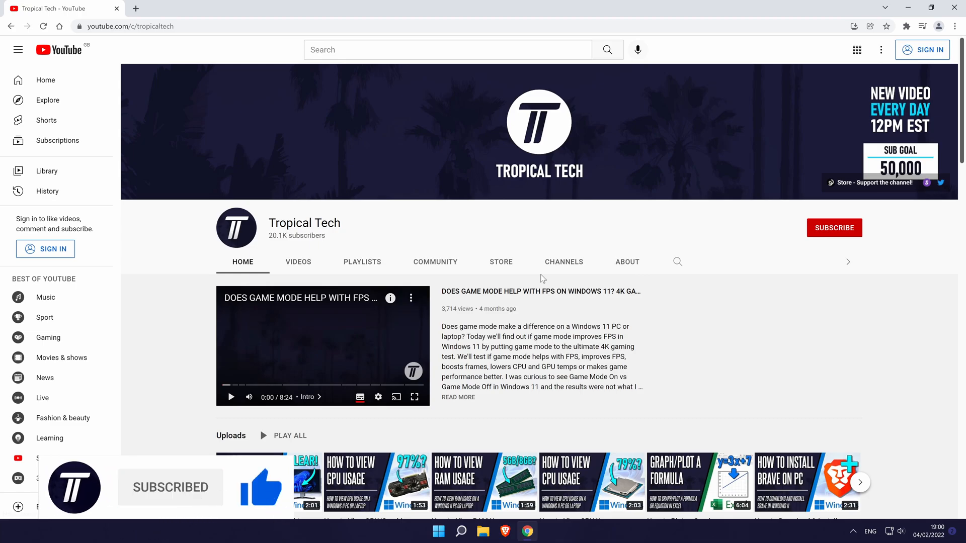